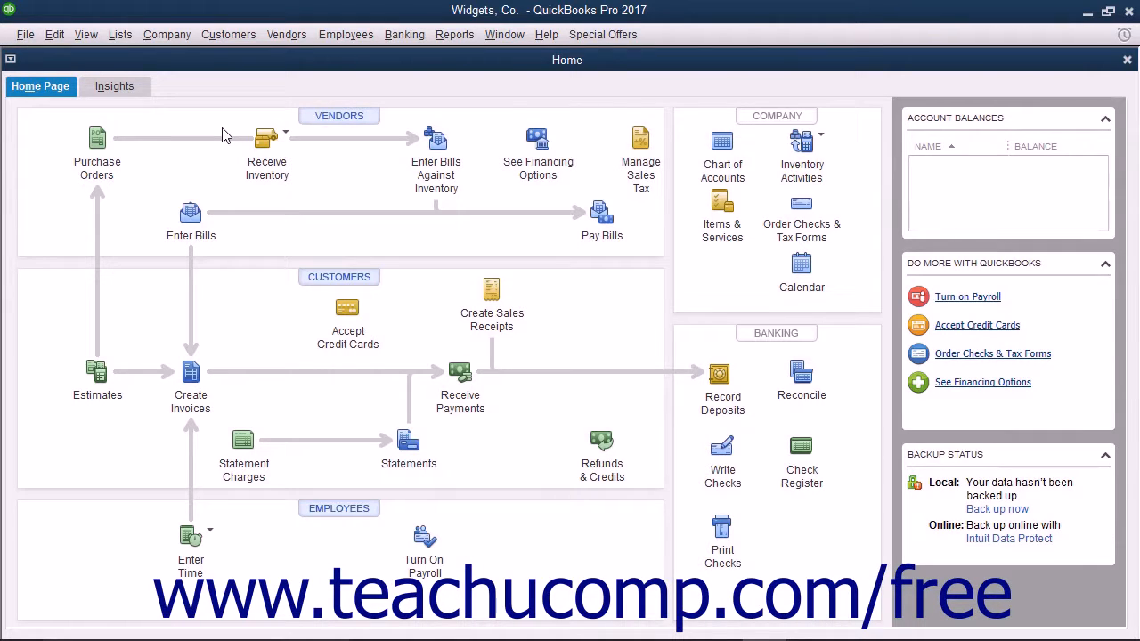
pyautogui.moveTo(40, 69)
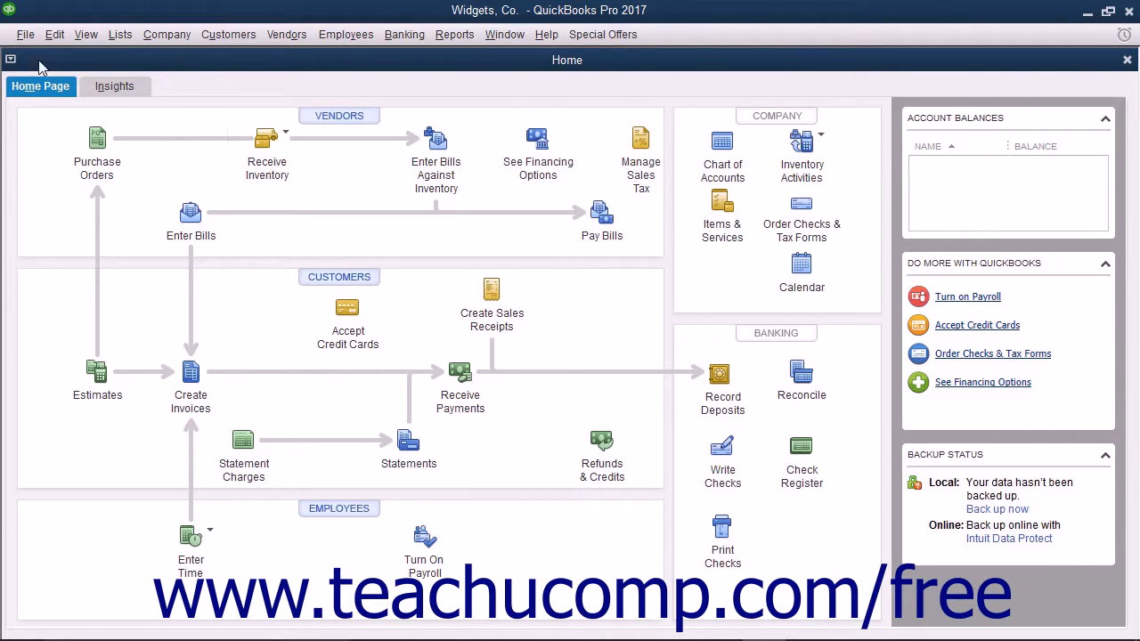
# Step: Open the File menu's Send Company File commands for an Accountant's Copy
pyautogui.click(25, 34)
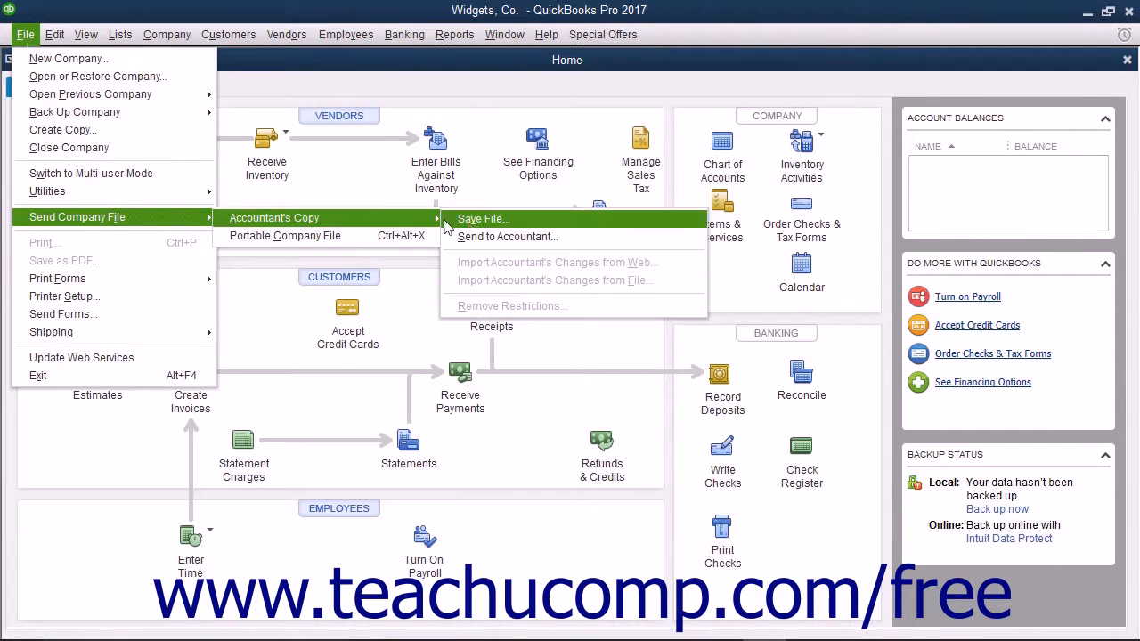
pyautogui.moveTo(472, 229)
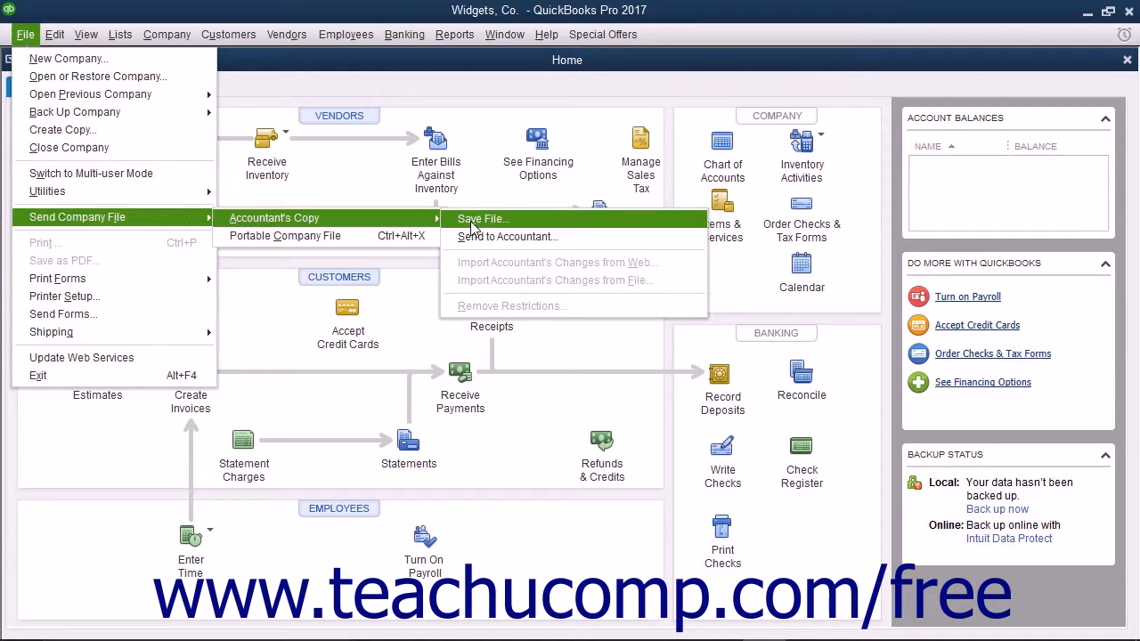
# Step: Start an Accountant's Copy with dividing date End of Last Month (10/31/2016)
pyautogui.click(482, 219)
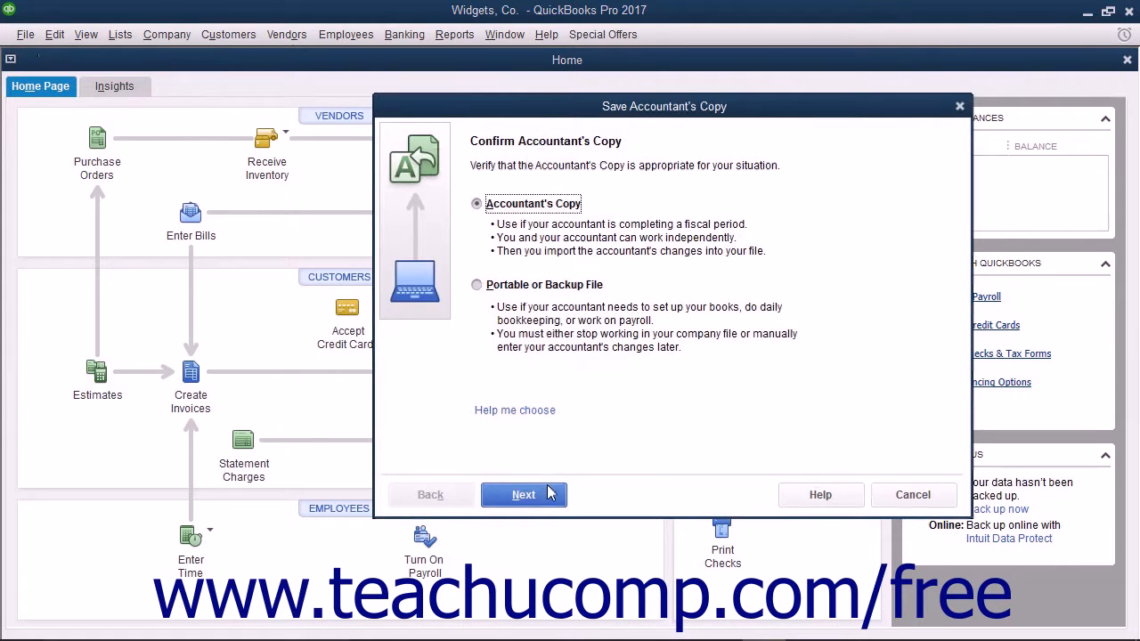
pyautogui.click(524, 494)
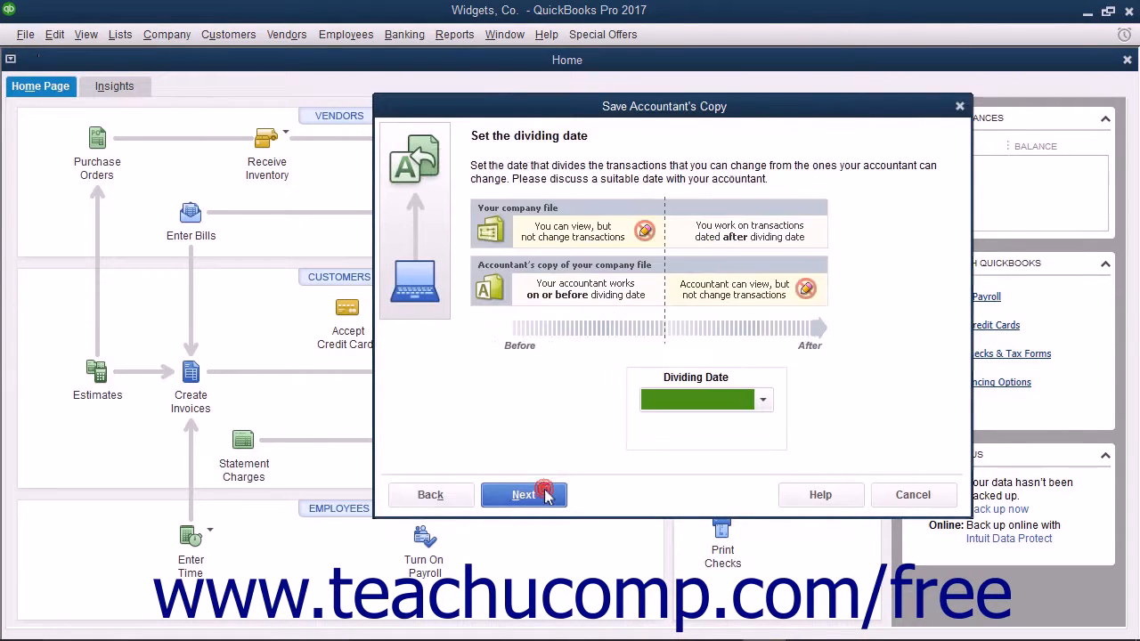
pyautogui.click(762, 399)
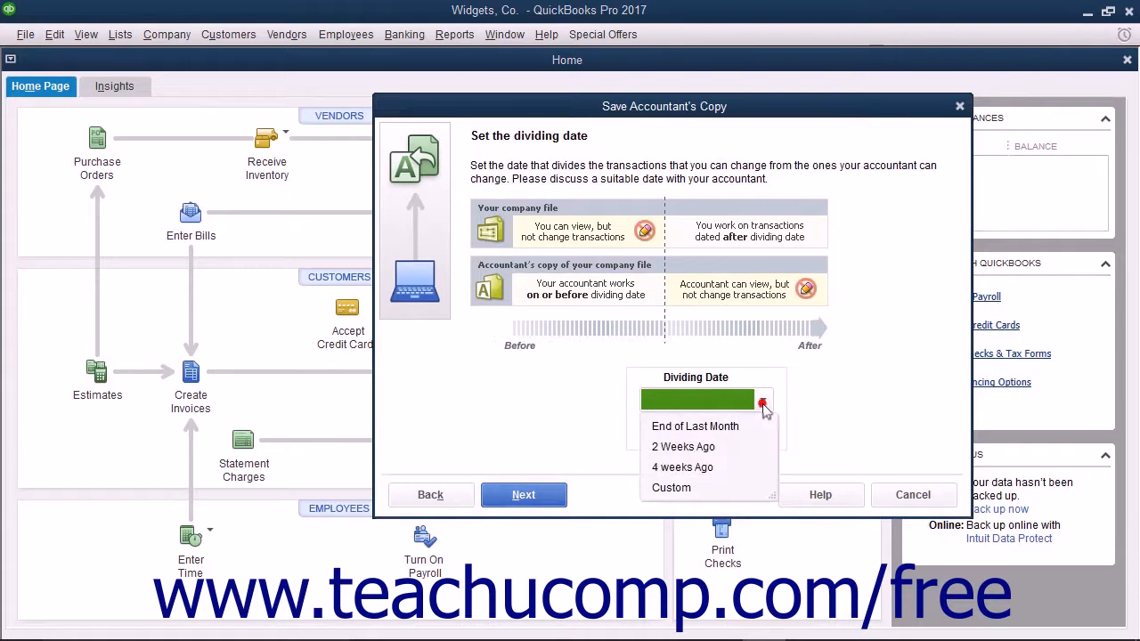
pyautogui.click(695, 426)
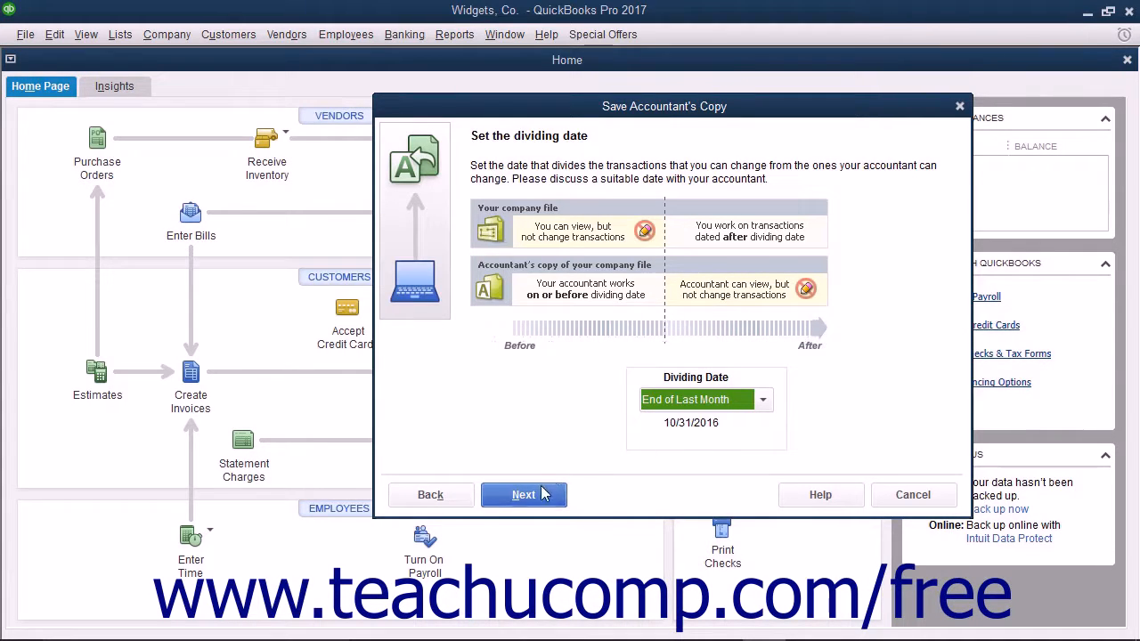
pyautogui.click(523, 494)
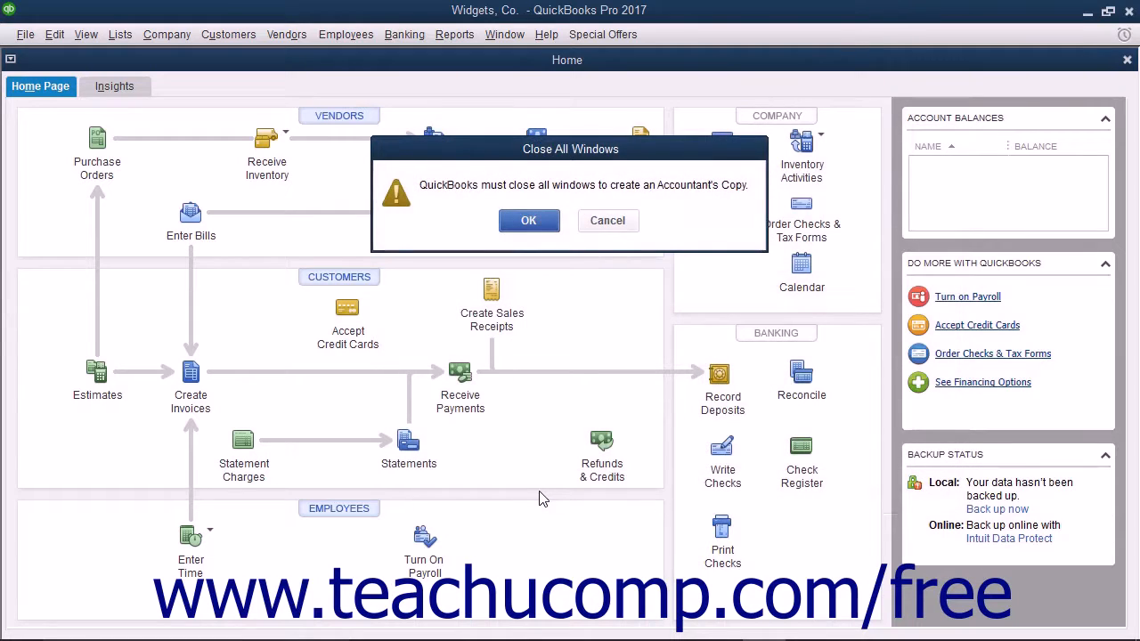
pyautogui.moveTo(538, 356)
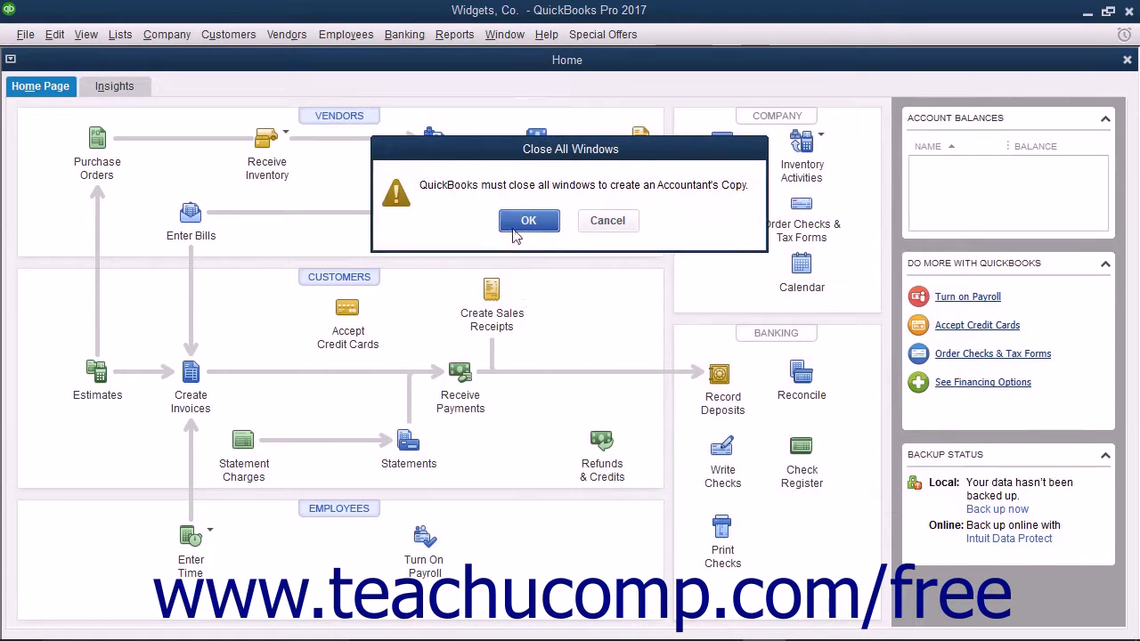
# Step: Close all windows and save the Accountant's Copy into the desktop QBTemp folder
pyautogui.click(528, 220)
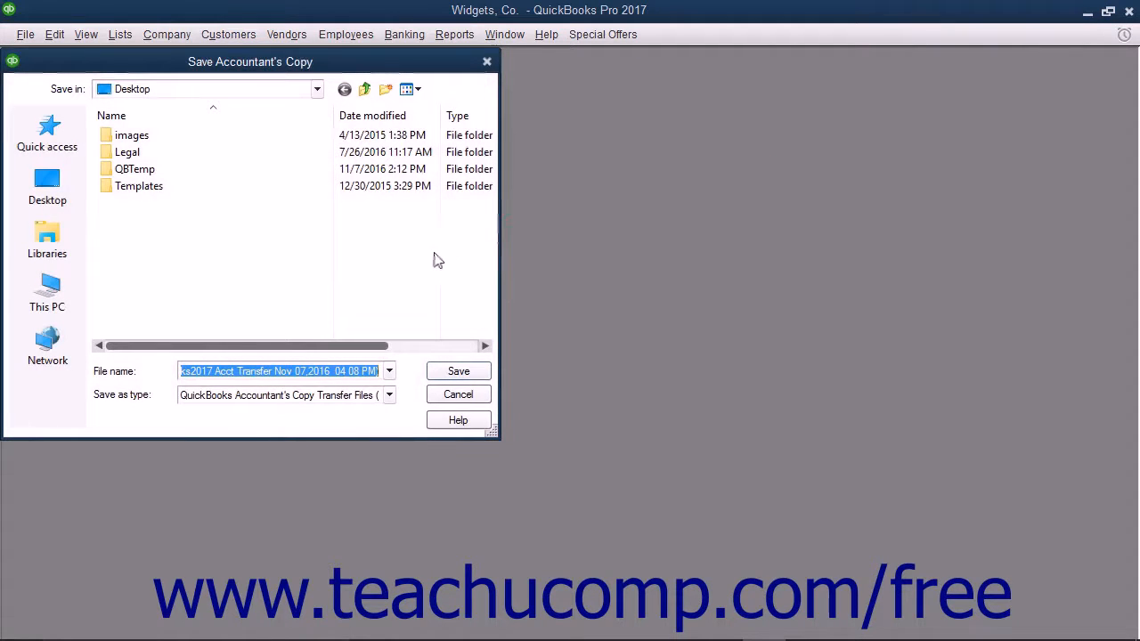
pyautogui.click(138, 185)
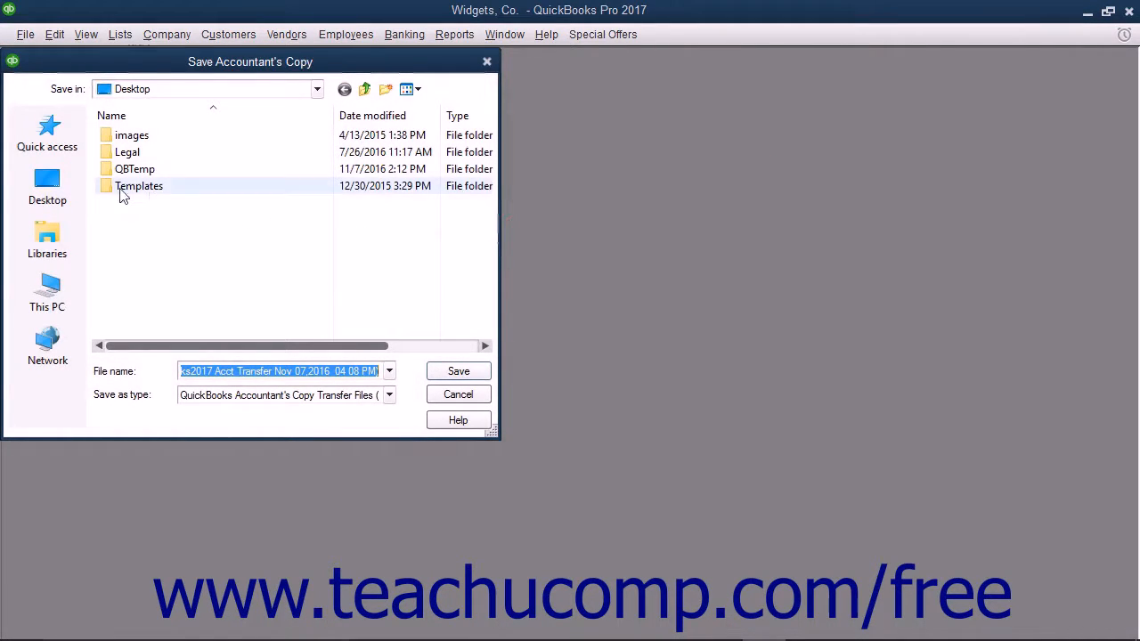
pyautogui.doubleClick(134, 169)
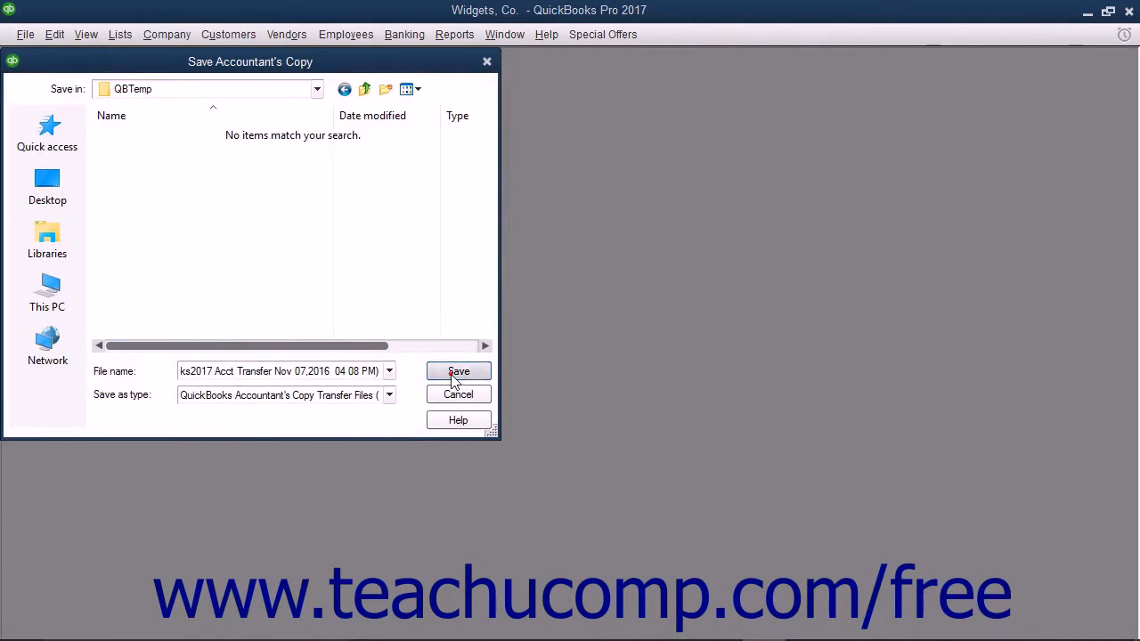
pyautogui.click(457, 372)
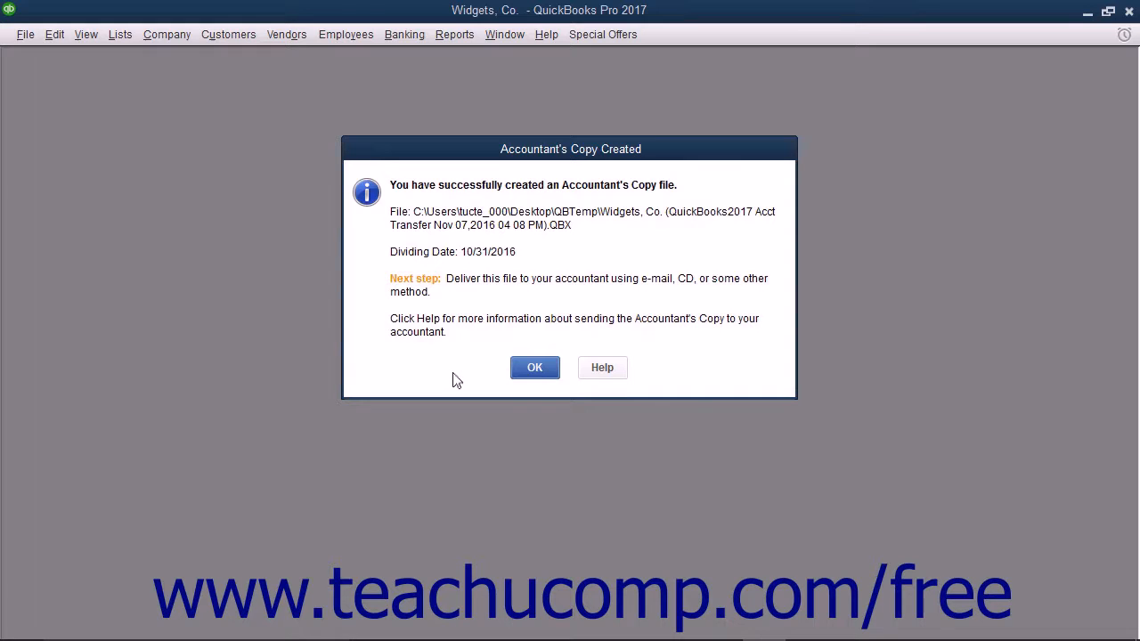
# Step: Acknowledge the Accountant's Copy Created message to return to the Home page
pyautogui.click(534, 367)
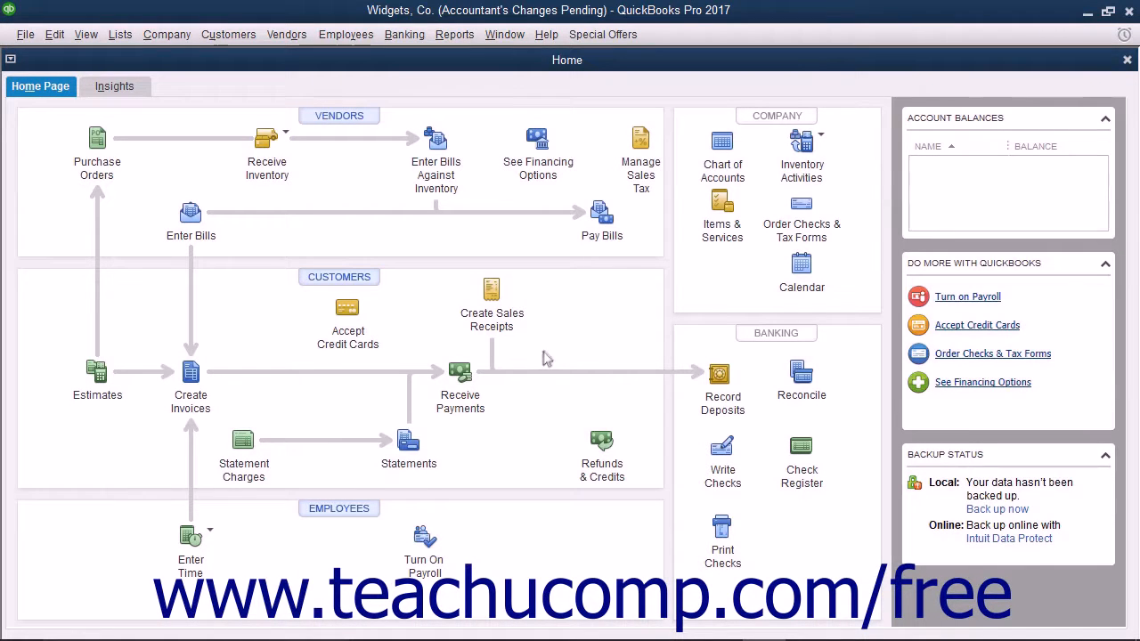
pyautogui.moveTo(505, 33)
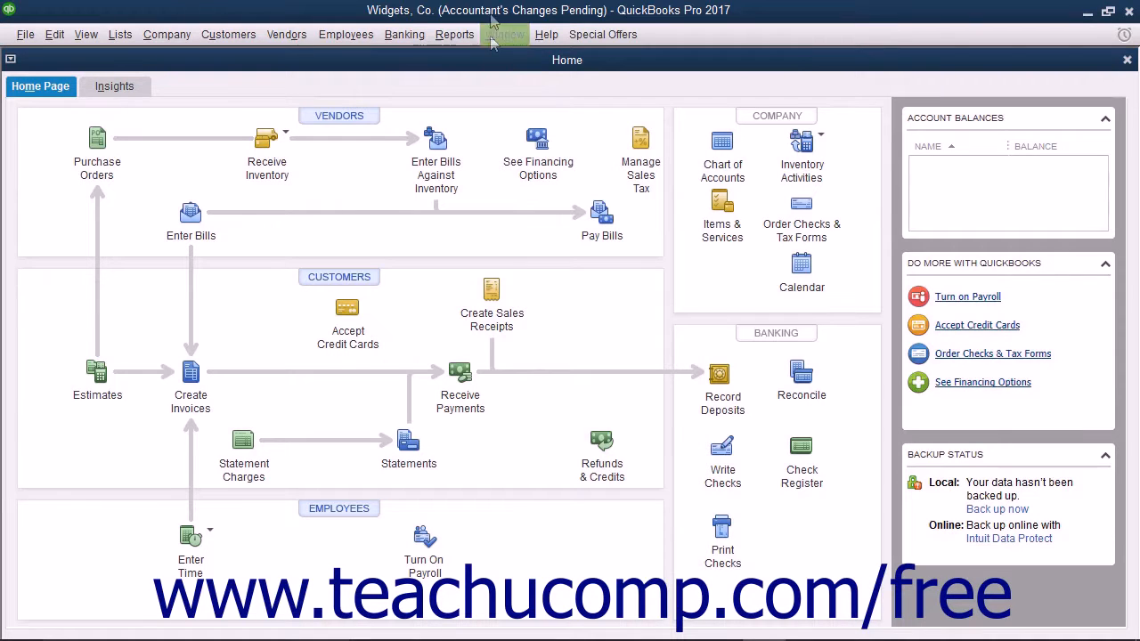